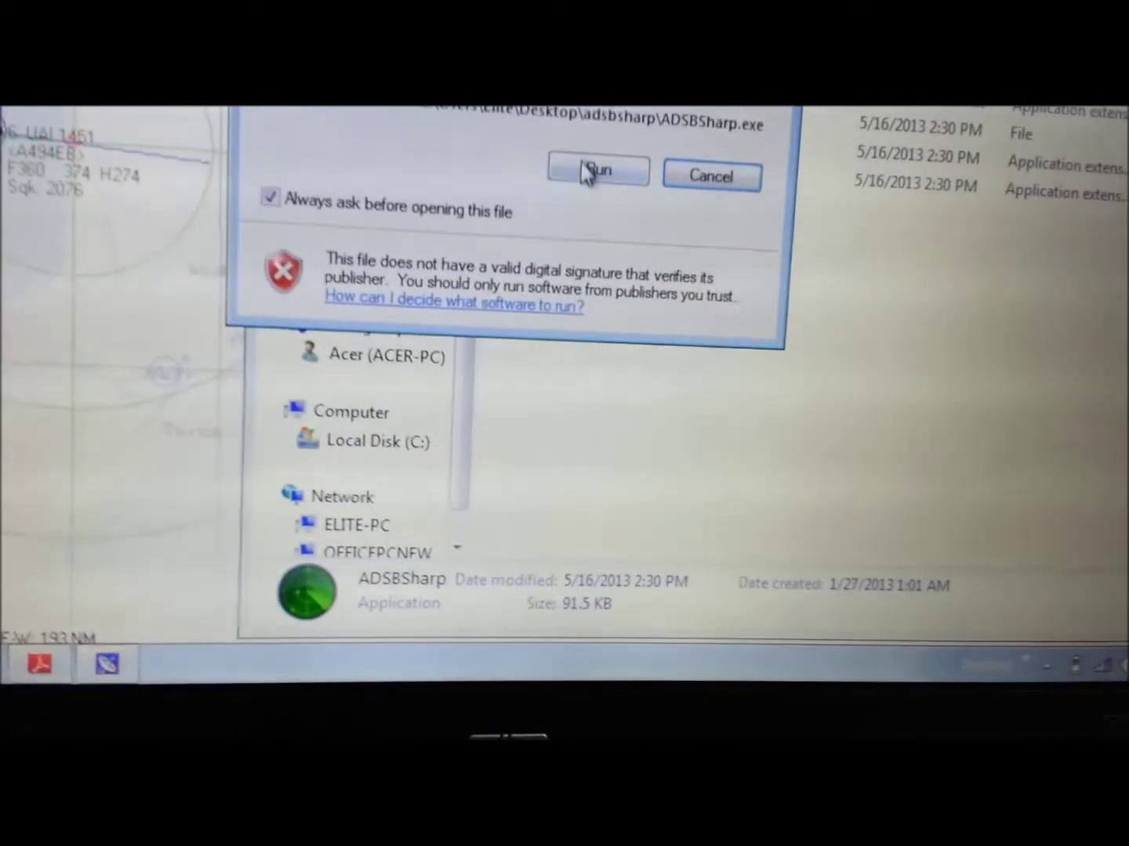
# Allow the unsigned program to run and launch ADSBSharp.exe from the adsbsharp folder.
pyautogui.click(598, 171)
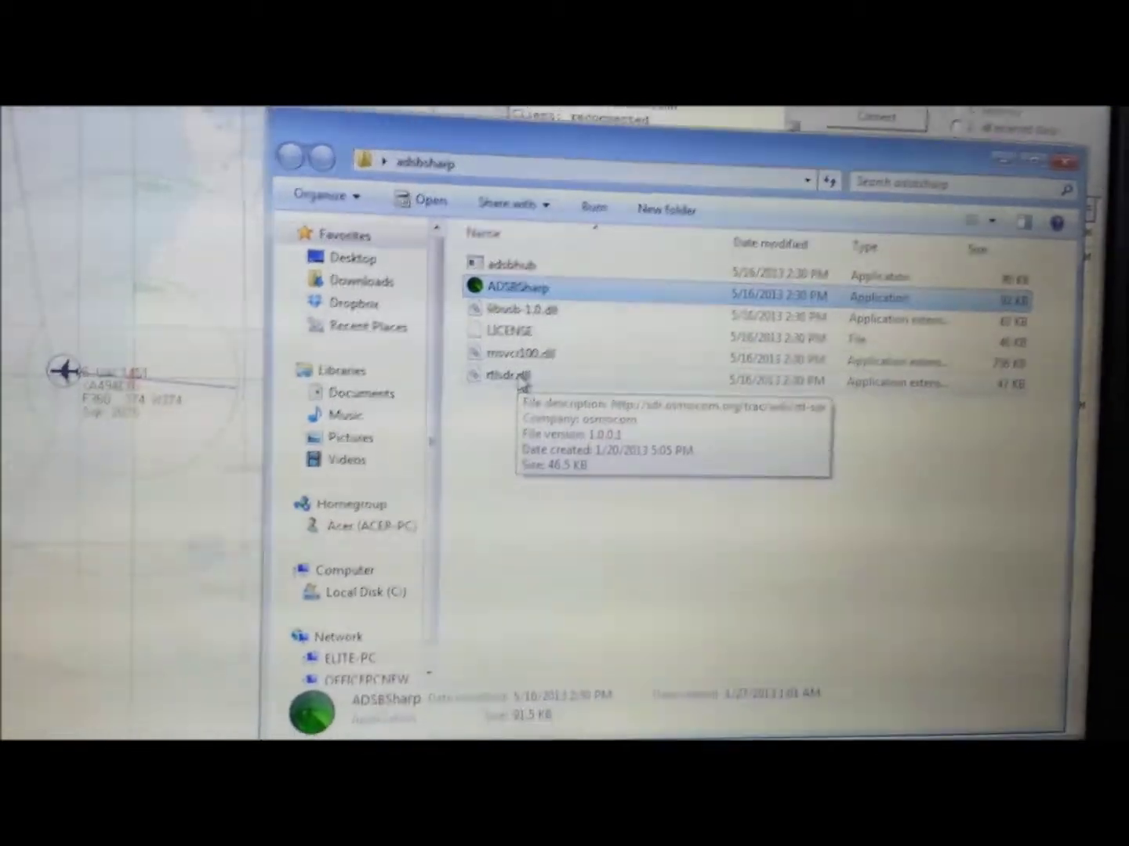
pyautogui.doubleClick(514, 286)
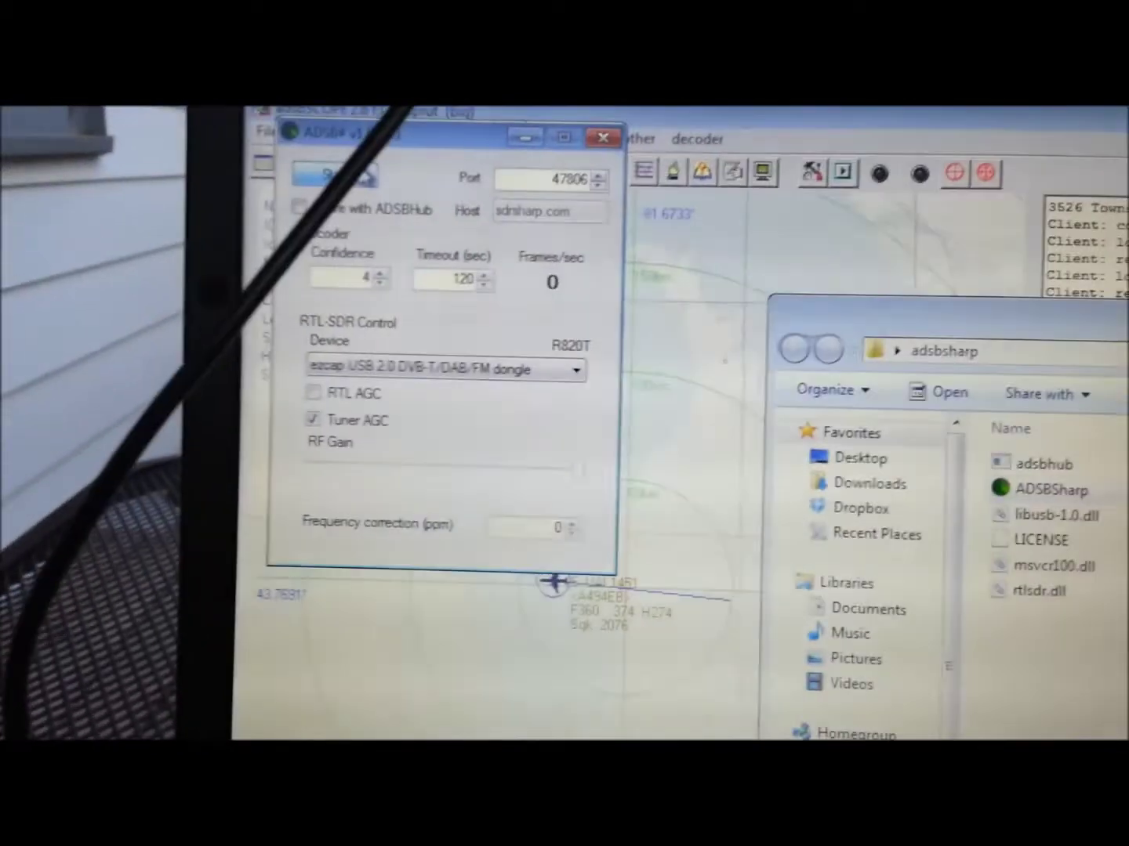